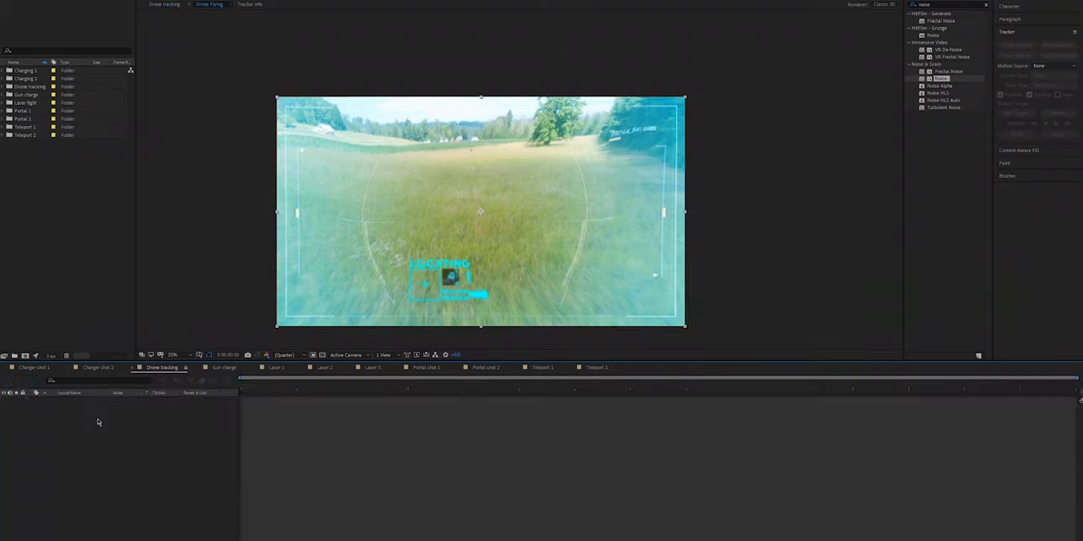
- Open the Drone Flying comp at frame 0 with the HUD layers hidden
{"action": "left_click", "coordinate": [209, 4]}
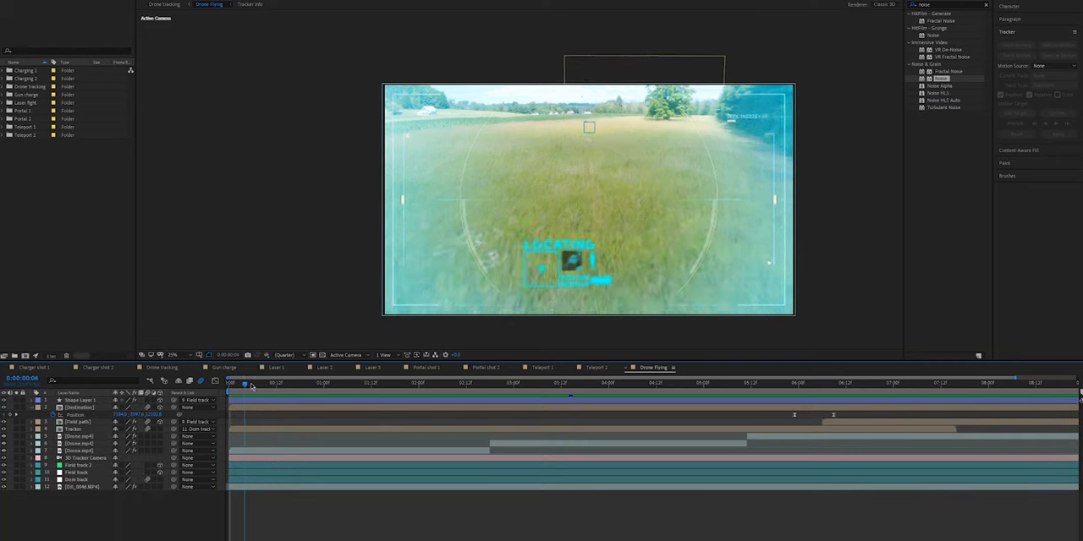
{"action": "left_click", "coordinate": [228, 383]}
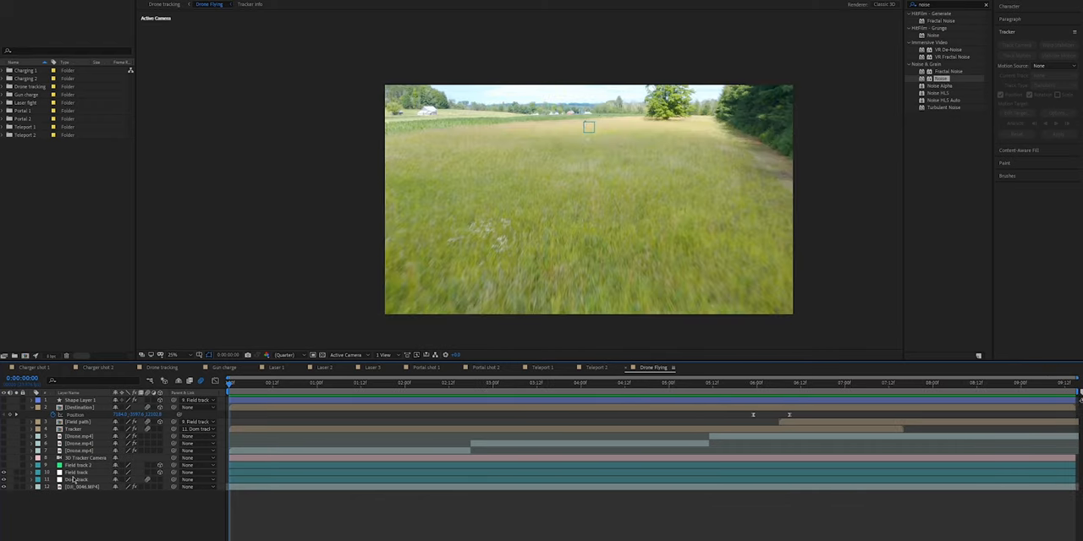
- Show the Drone track and Field track motion paths, then deselect both track layers
{"action": "left_click", "coordinate": [76, 480]}
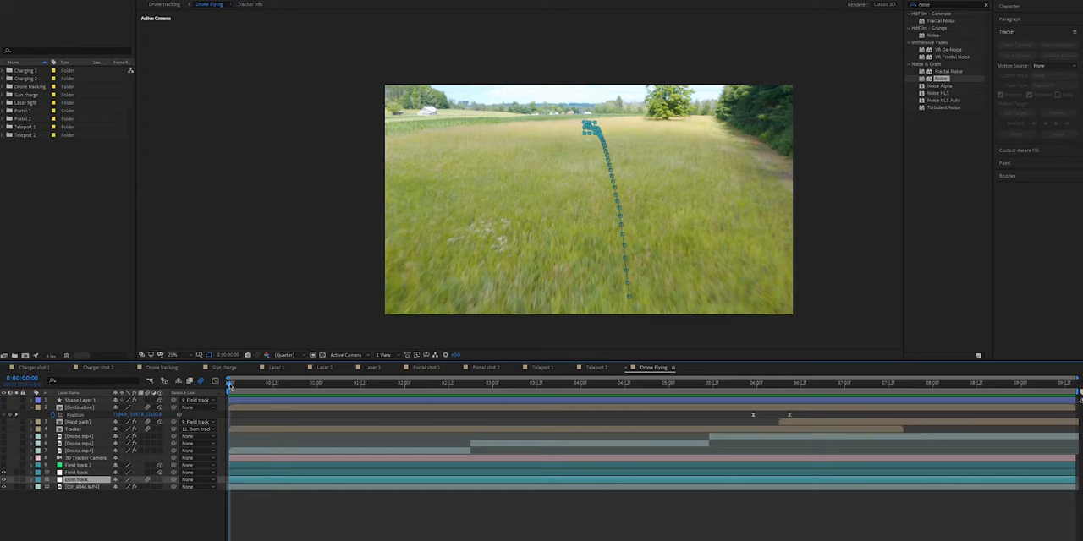
{"action": "left_click", "coordinate": [744, 383]}
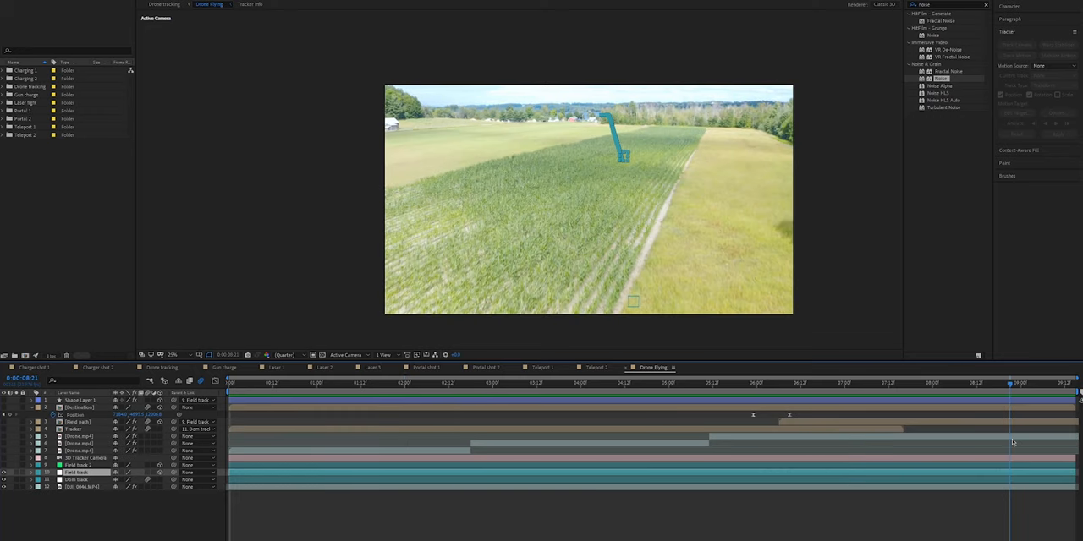
{"action": "mouse_move", "coordinate": [357, 209]}
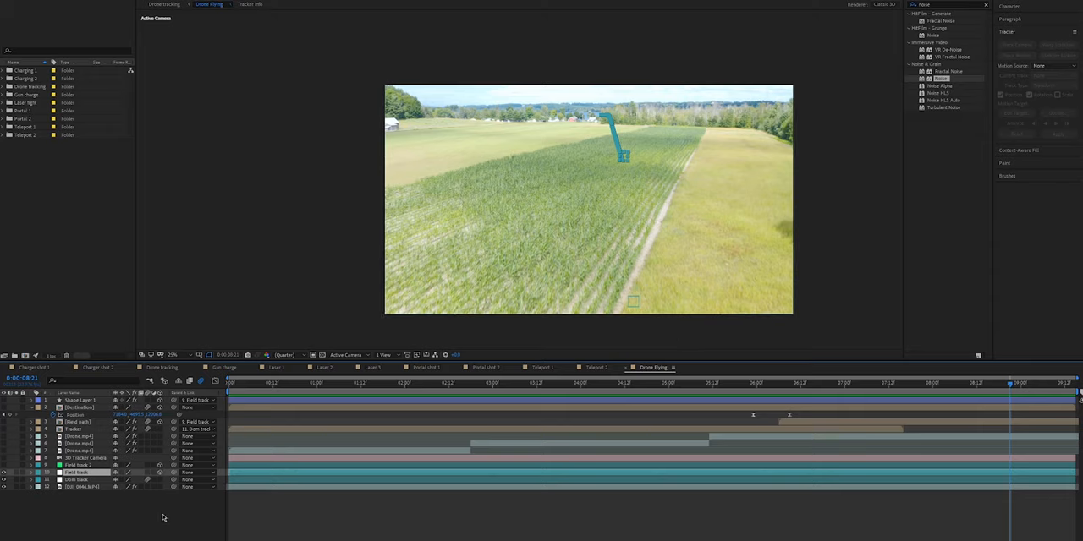
{"action": "left_click", "coordinate": [230, 383]}
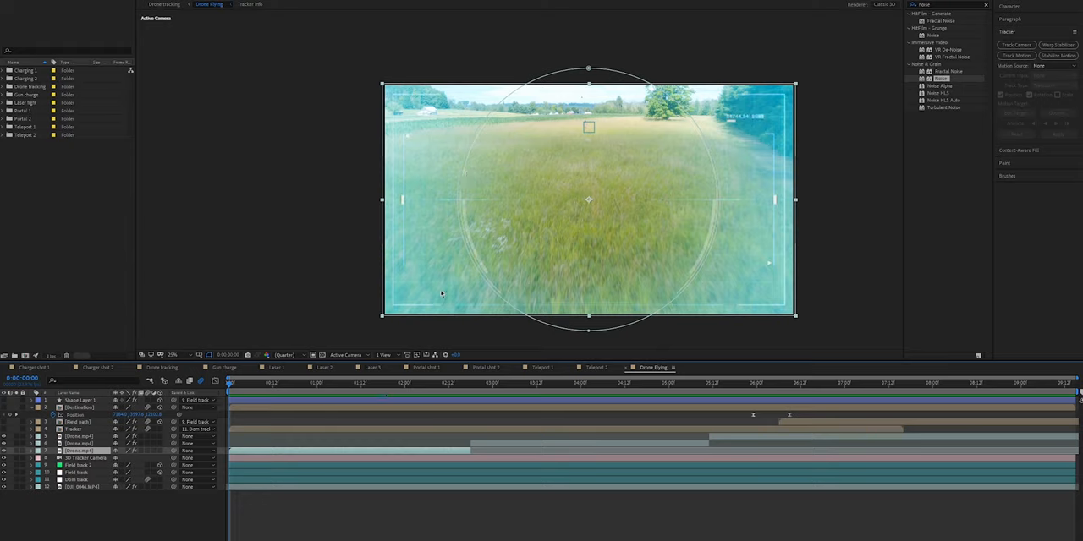
{"action": "mouse_move", "coordinate": [575, 230]}
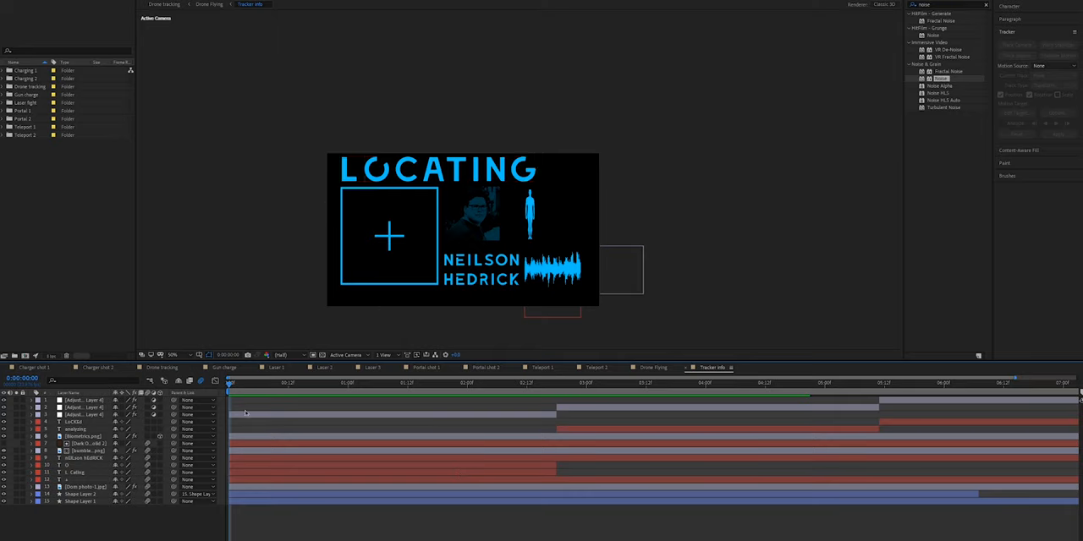
- Preview the Tracker info LOCATING animation, then return to the Drone Flying tab
{"action": "left_click", "coordinate": [333, 384]}
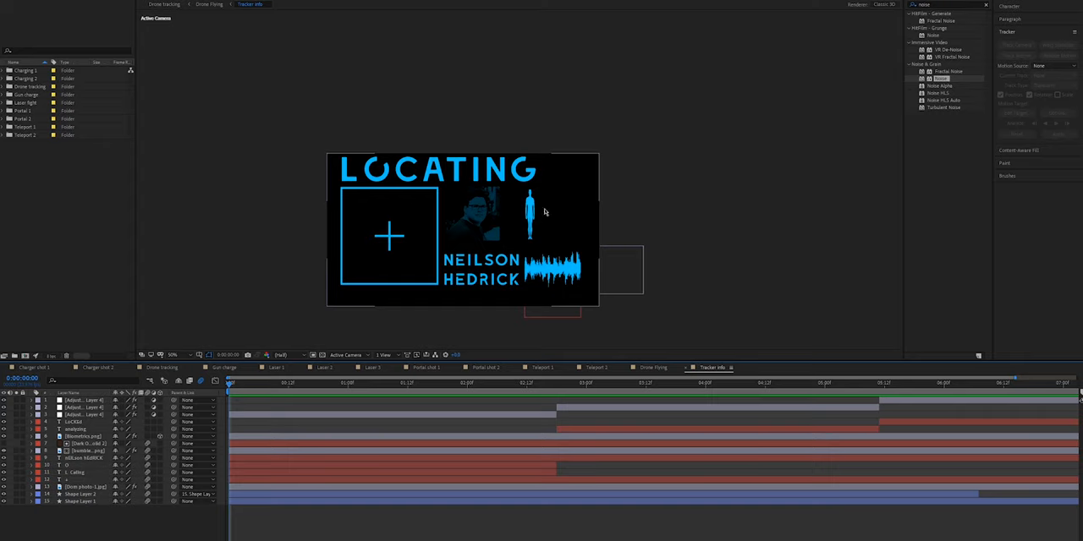
{"action": "mouse_move", "coordinate": [541, 234]}
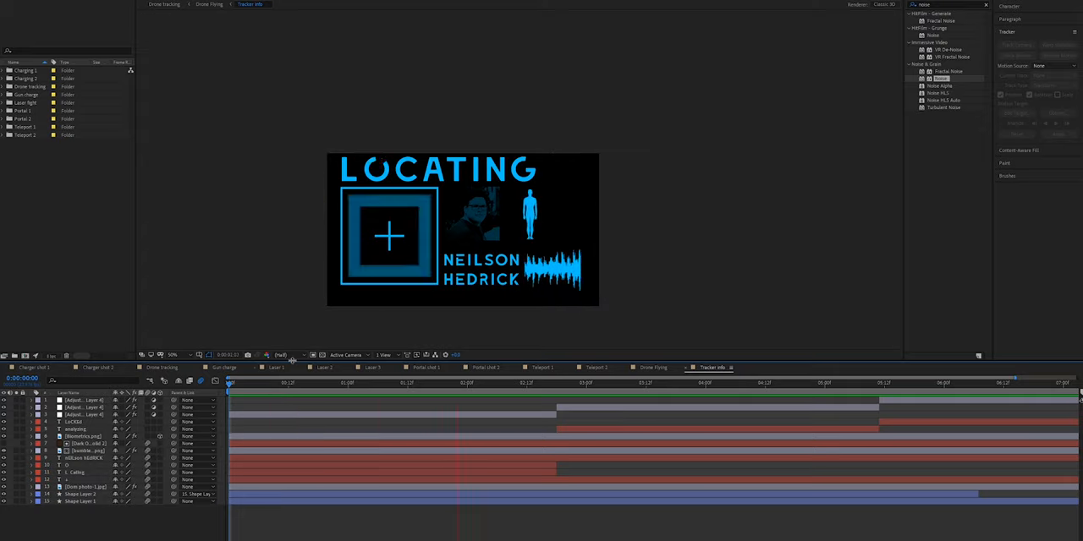
{"action": "left_click", "coordinate": [557, 384]}
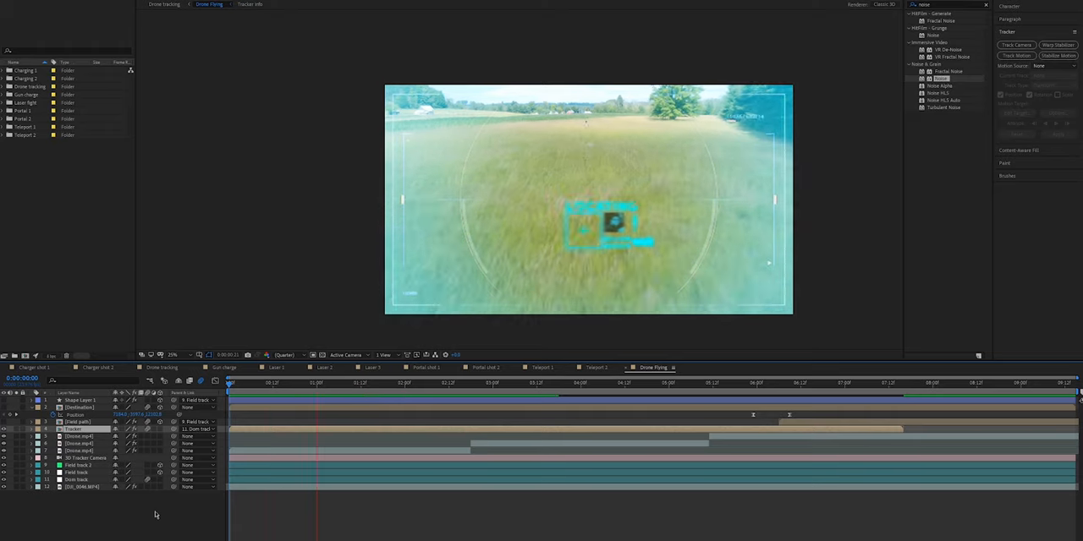
- Select the Field path layer and move the playhead to about 6:23
{"action": "left_click", "coordinate": [493, 382]}
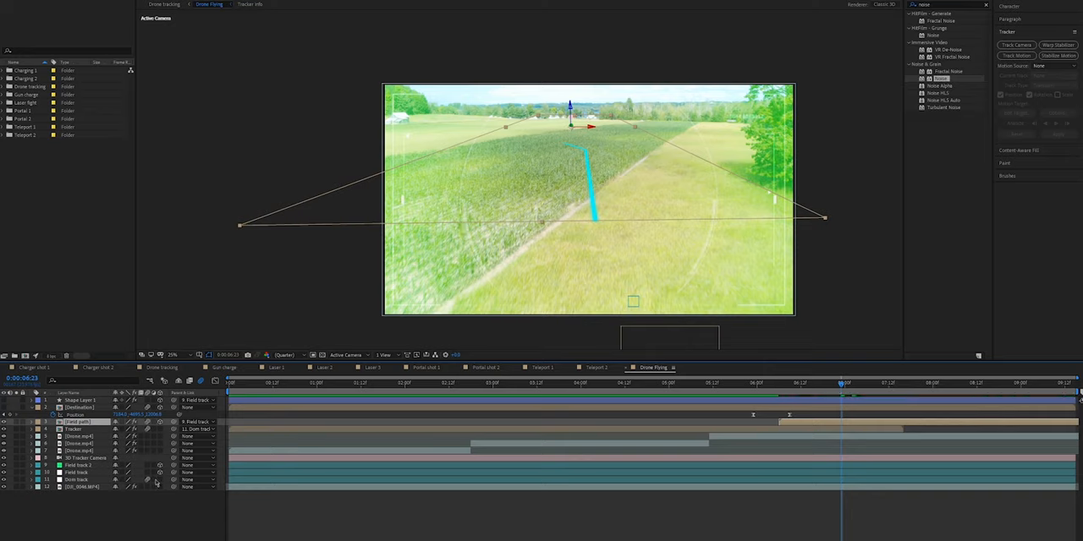
{"action": "left_click", "coordinate": [603, 384]}
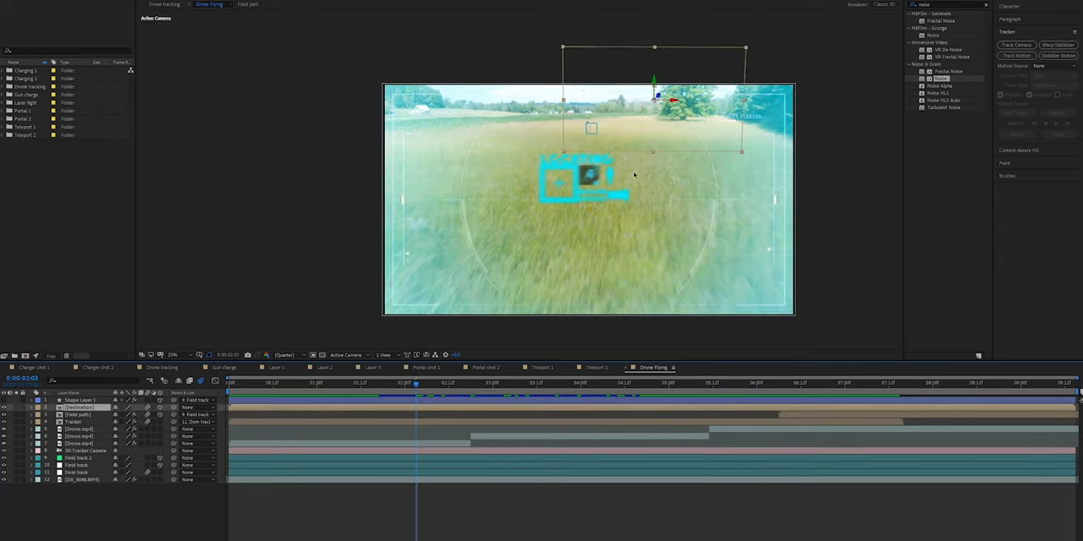
- Switch to the Drone Flying comp showing the tracked HUD and LOCATING box
{"action": "left_click", "coordinate": [427, 384]}
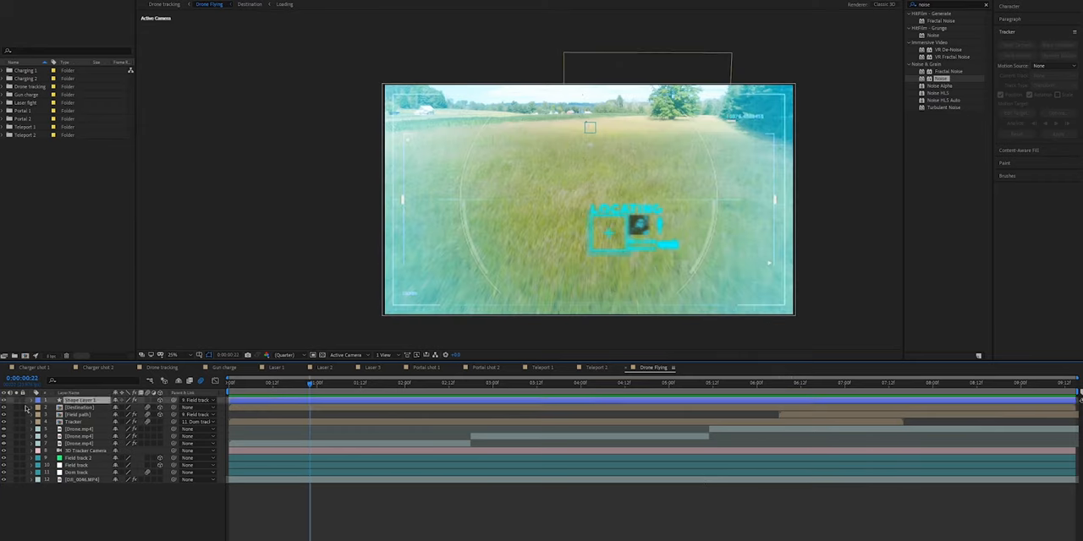
- Move the Drone Flying playhead back to the first frame
{"action": "left_click", "coordinate": [871, 383]}
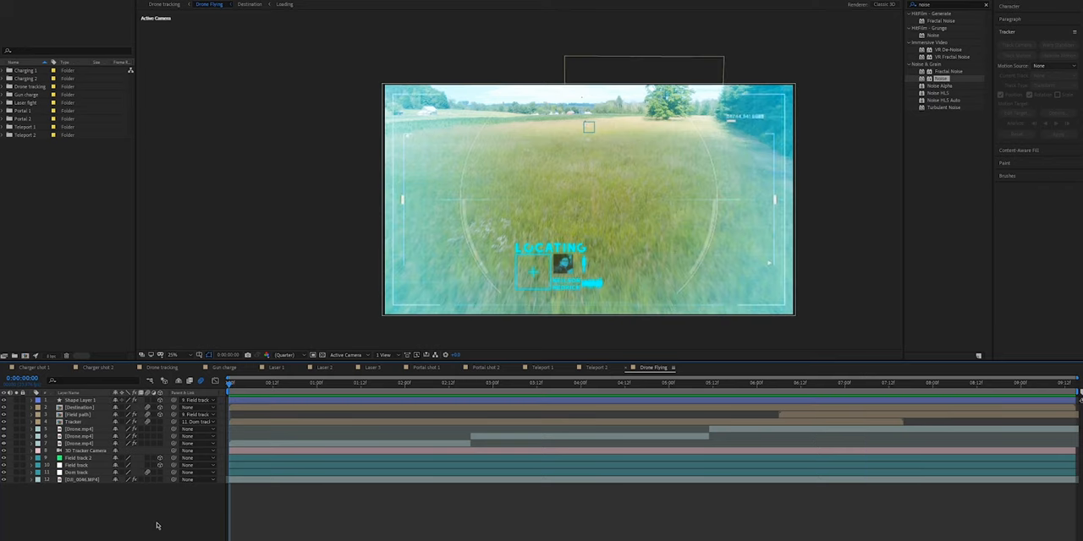
{"action": "mouse_move", "coordinate": [152, 520]}
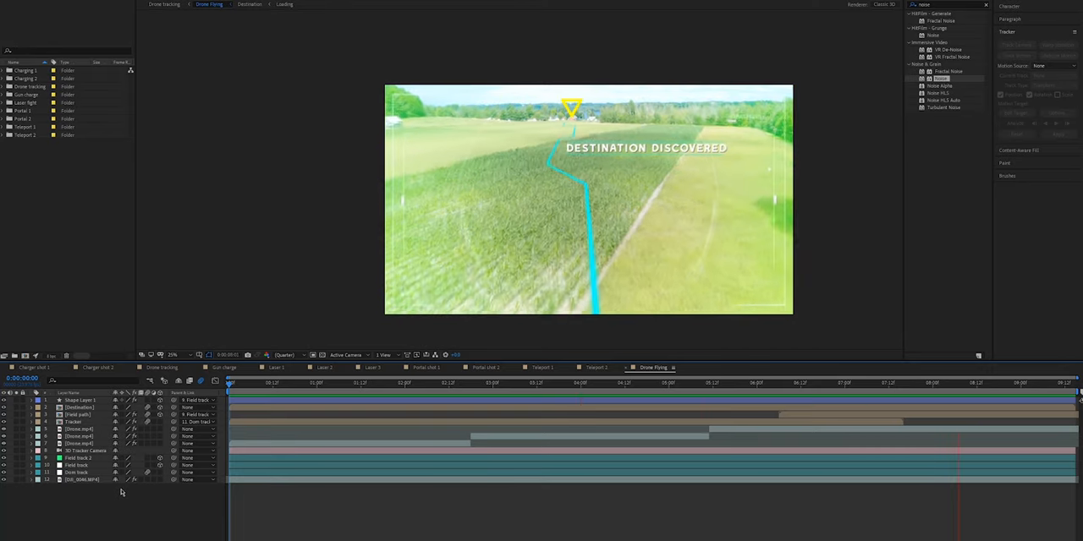
- Open the Gun charge comp and its Inner glow precomp holding the Charge layer
{"action": "left_click", "coordinate": [224, 368]}
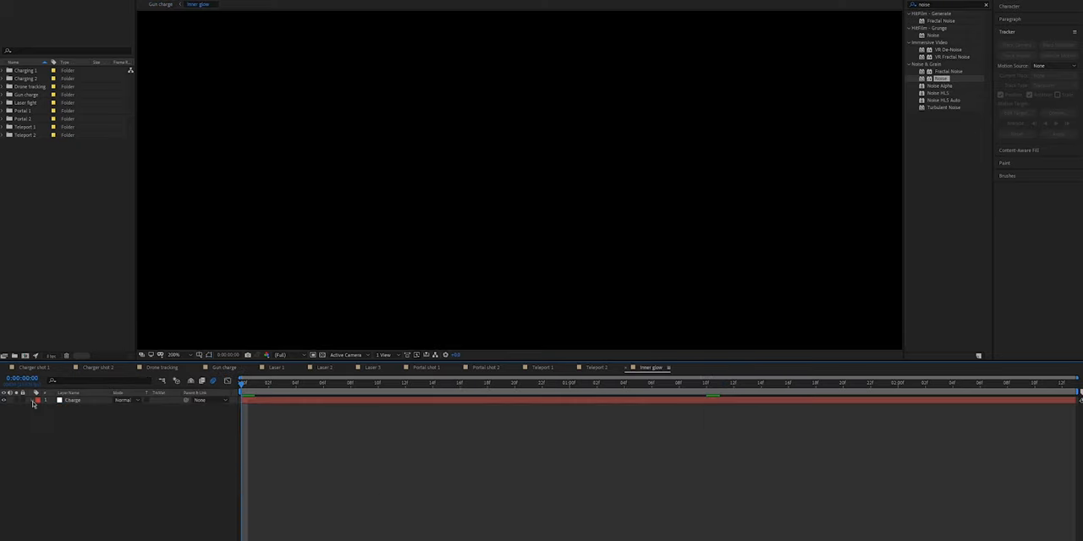
- Expand the Charge layer's Fractal Noise and CC Sphere effects, scrub later, then return to Gun charge
{"action": "left_click", "coordinate": [35, 400]}
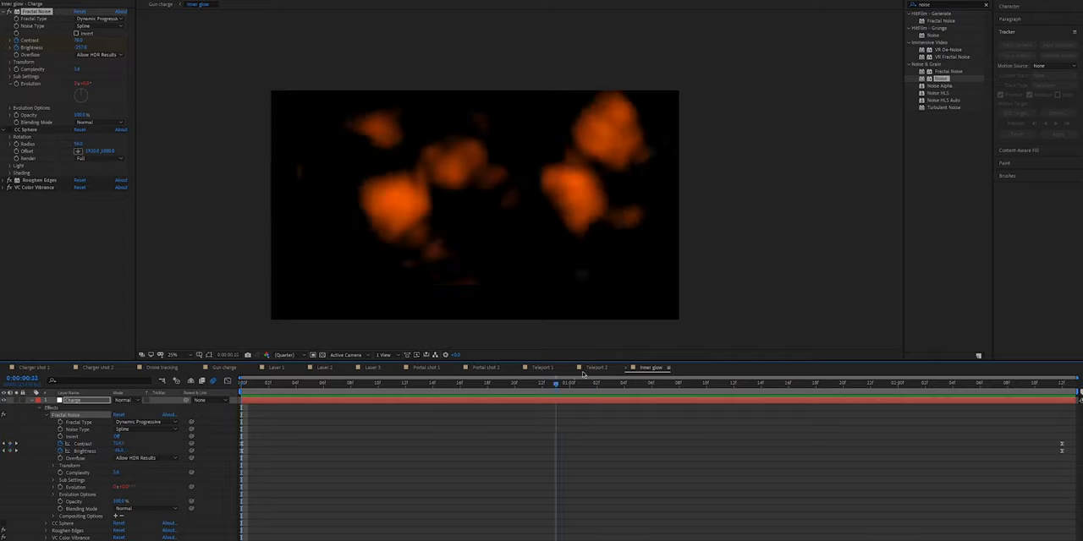
{"action": "left_click", "coordinate": [1007, 382]}
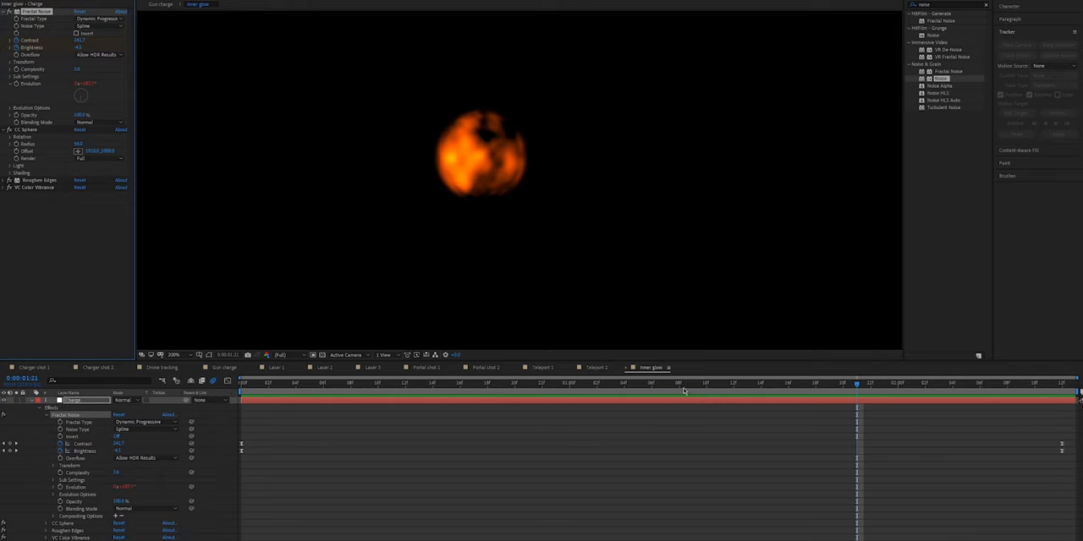
{"action": "left_click", "coordinate": [224, 367]}
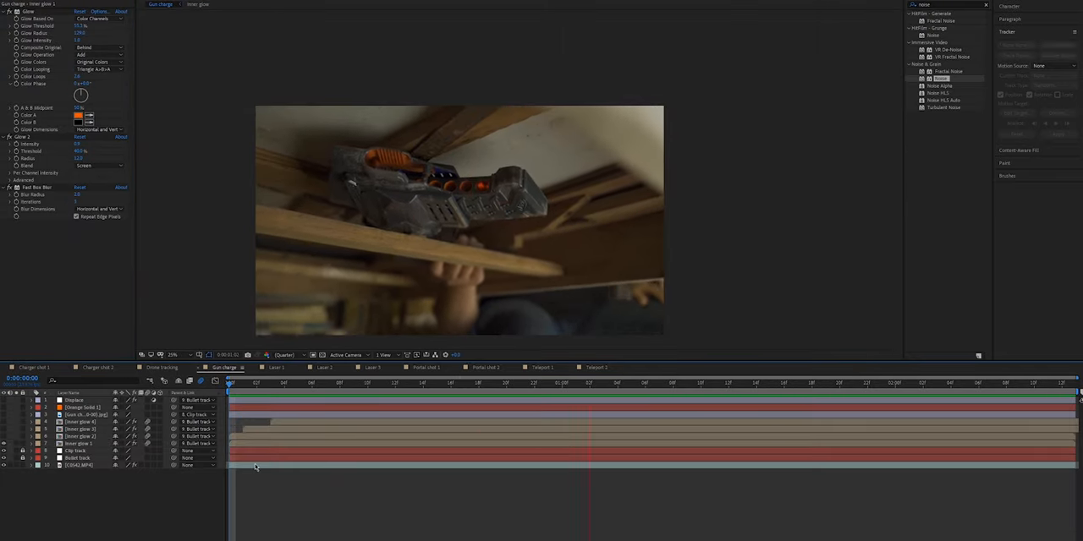
- Scrub the Gun charge timeline to show the logo .jpg layer's mask outline
{"action": "left_click_drag", "start_coordinate": [230, 386], "coordinate": [842, 386]}
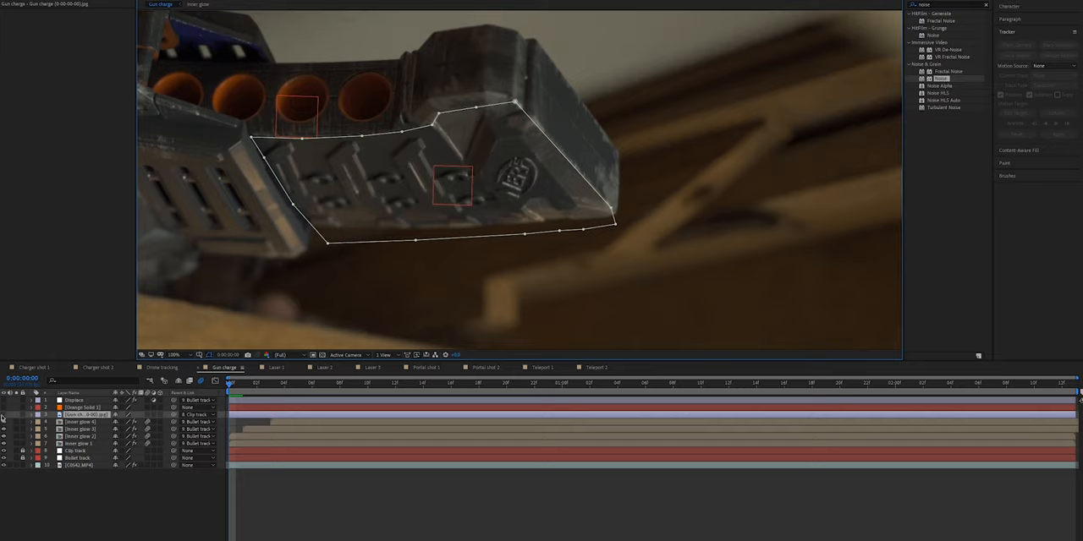
- Select Orange Solid 1 to display its ellipse mask around the barrel openings
{"action": "left_click", "coordinate": [338, 386]}
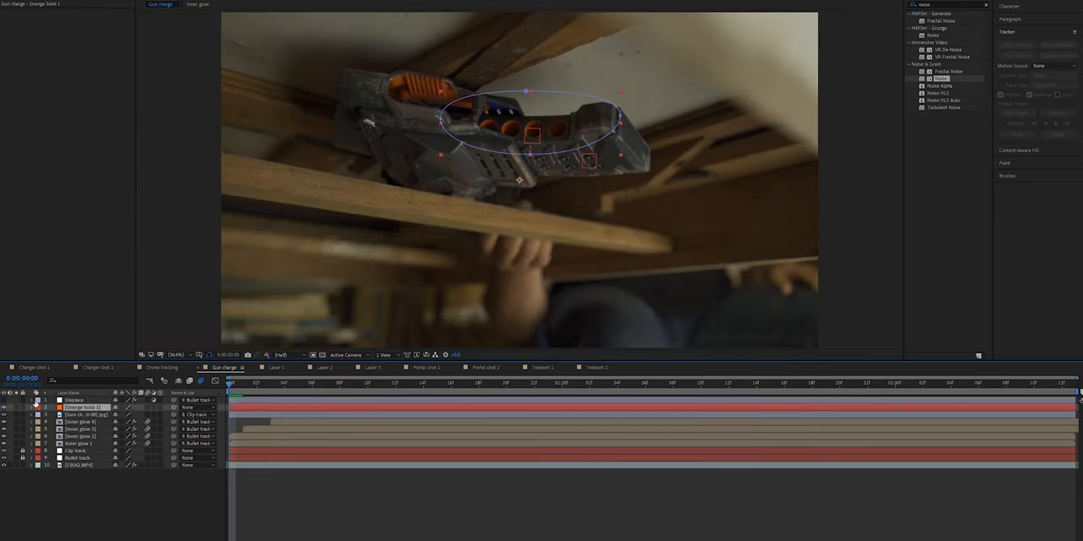
- Preview the gun charge shot, then select the Displace layer to show its Turbulent Displace mask
{"action": "left_click", "coordinate": [923, 384]}
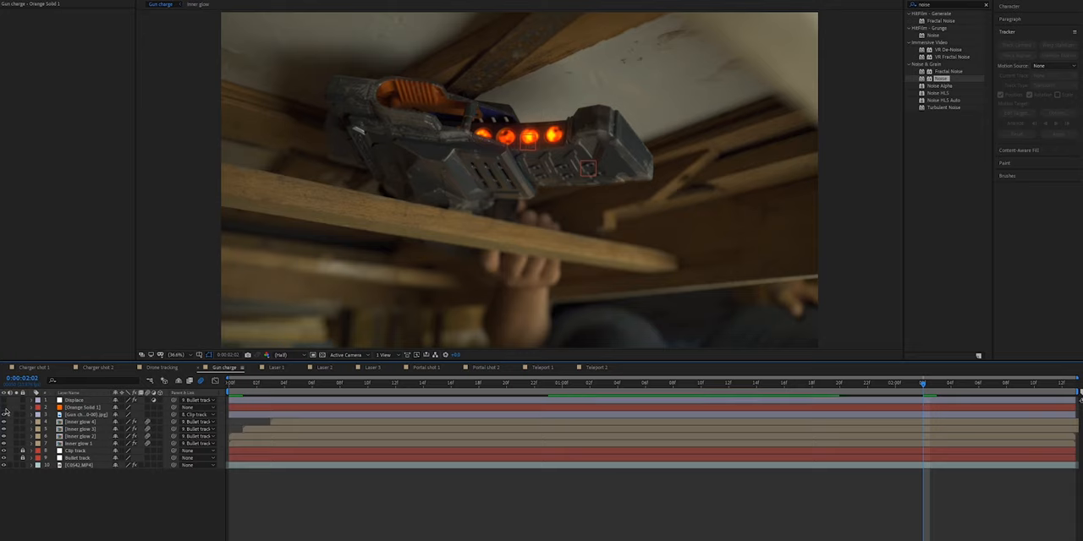
{"action": "left_click", "coordinate": [80, 407]}
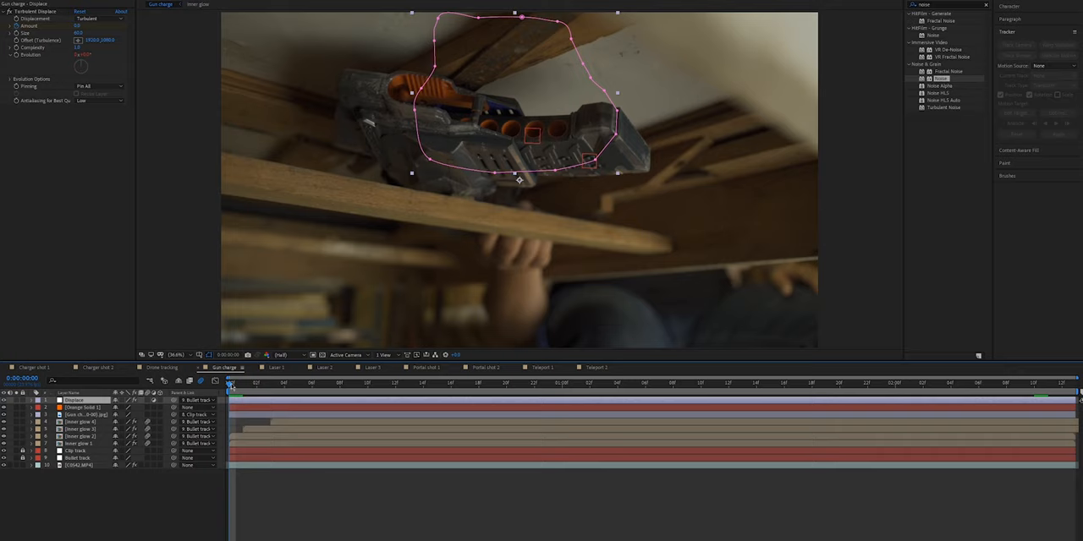
{"action": "mouse_move", "coordinate": [493, 99]}
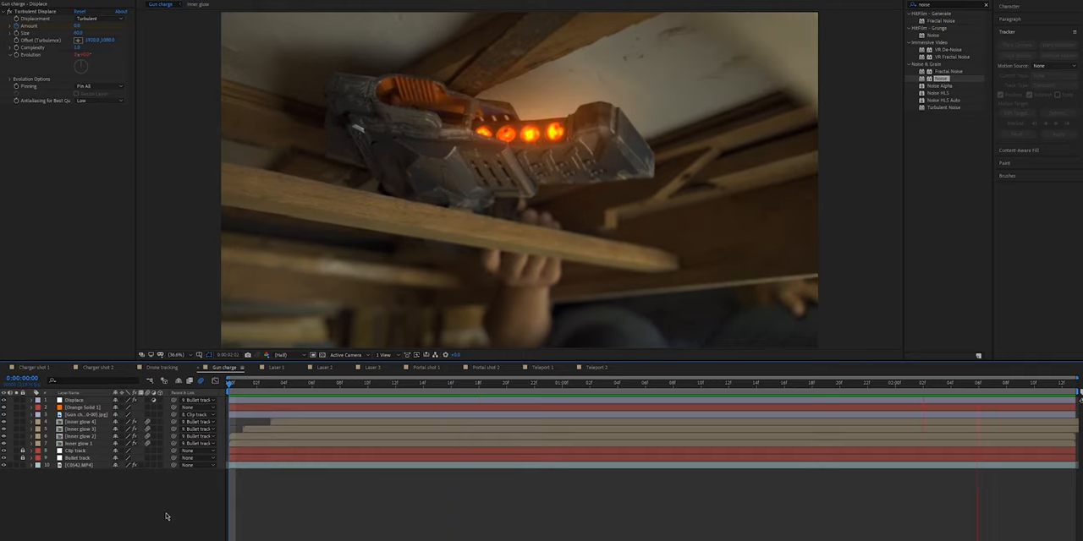
- Switch to the Laser 1 composition showing three people in sunglasses
{"action": "left_click", "coordinate": [274, 367]}
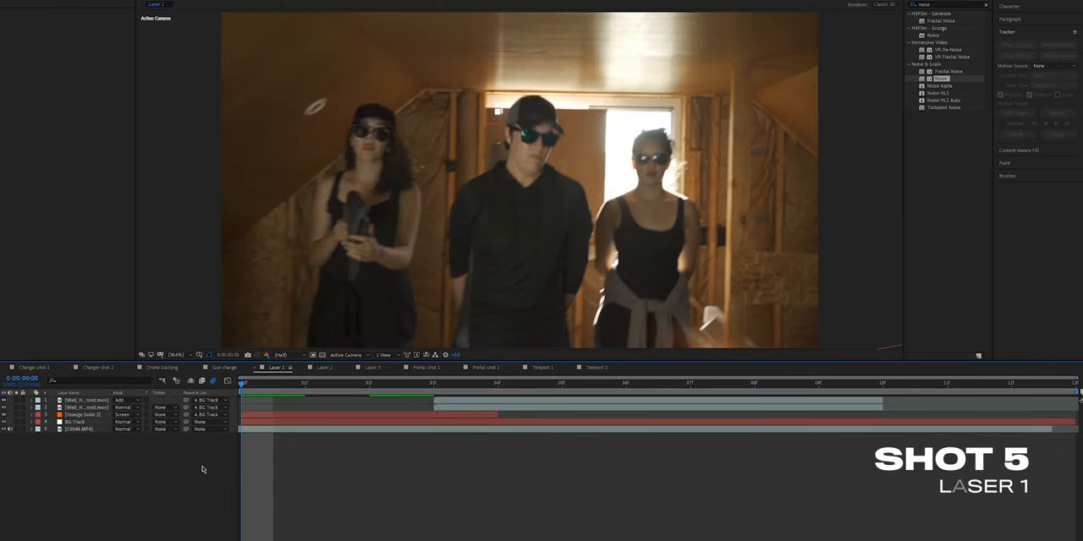